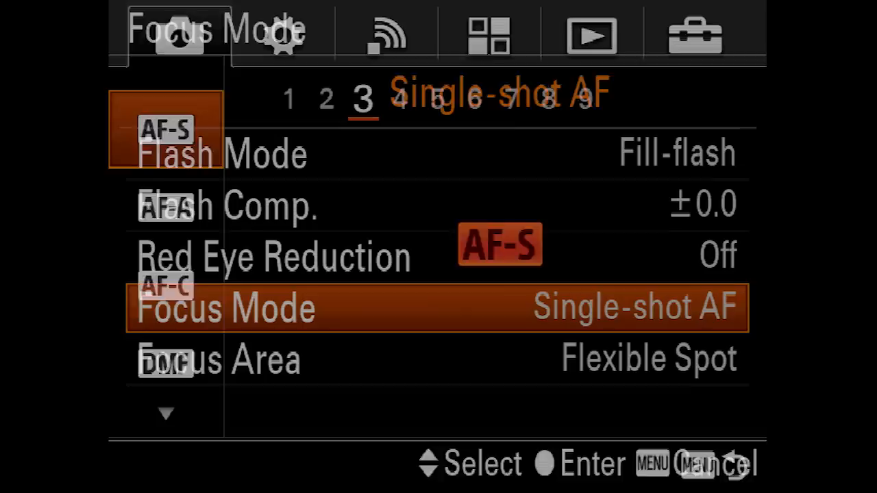
Confirm single-shot AF (AF-S) as the focus mode.
{"action": "key", "text": "Down"}
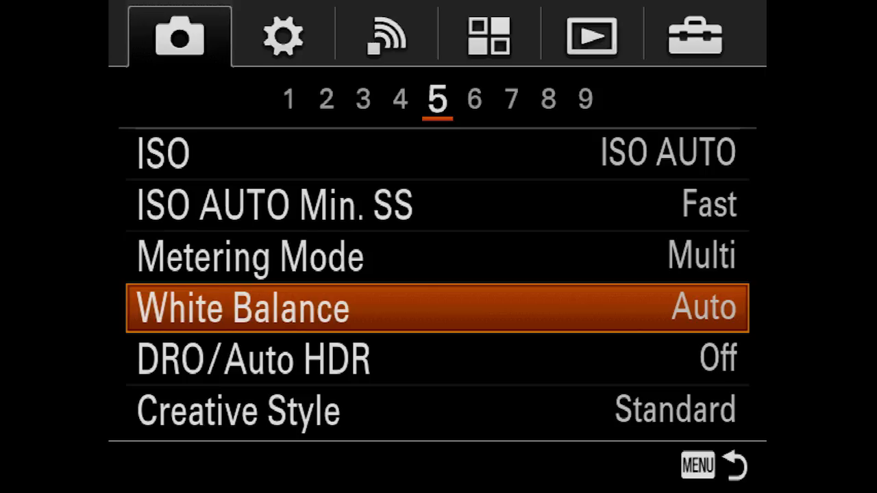
Page forward to Smile/Face Detect. and turn it On, leaving White Balance on Auto.
{"action": "key", "text": "right"}
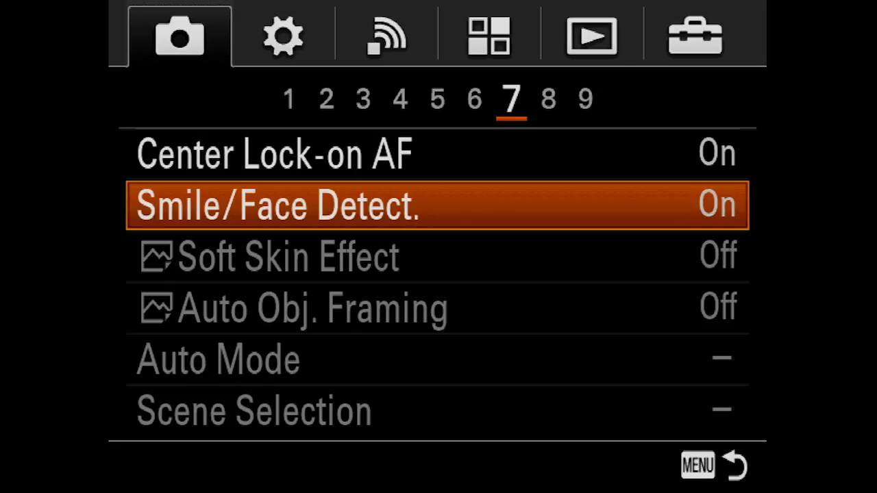
{"action": "left_click", "coordinate": [283, 36]}
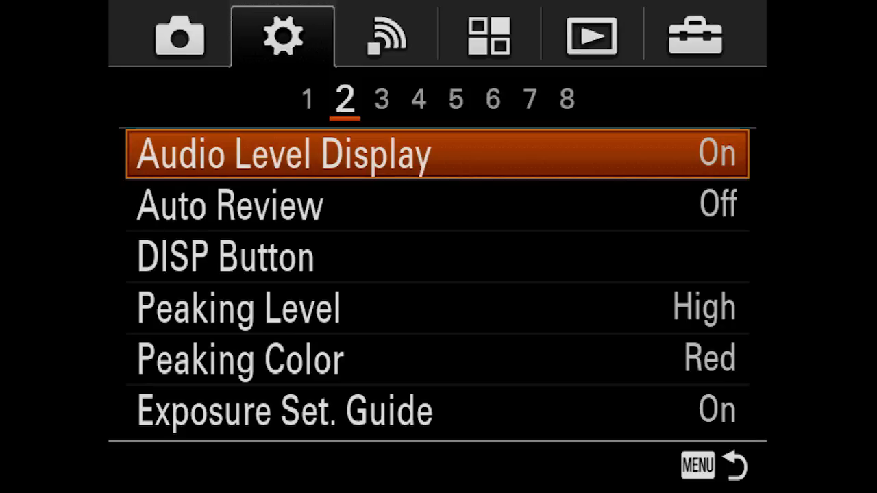
Set Peaking Level to High and Peaking Color to Red on the setup tab.
{"action": "key", "text": "down"}
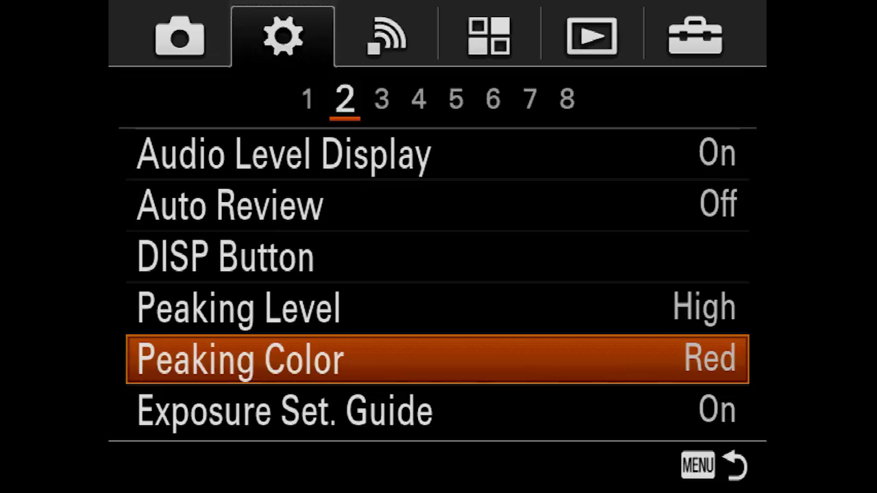
{"action": "left_click", "coordinate": [529, 100]}
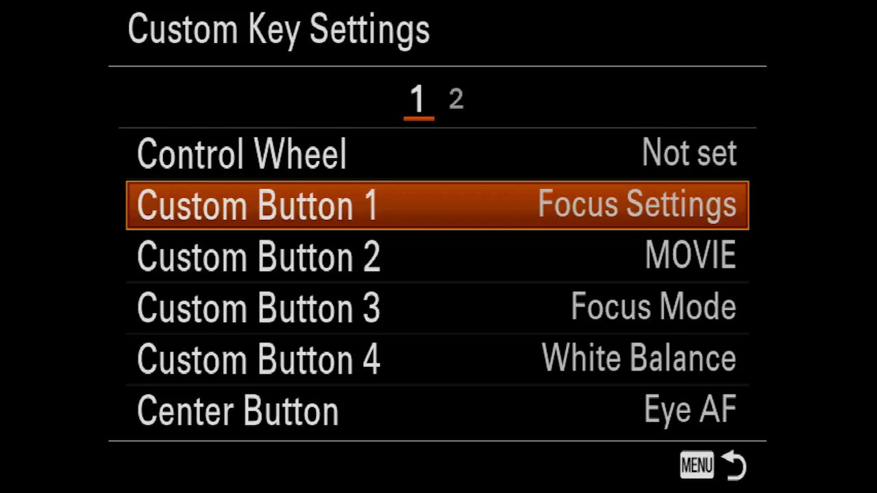
Assign Custom Button 1 to Focus Settings and the Center Button to Eye AF.
{"action": "key", "text": "down"}
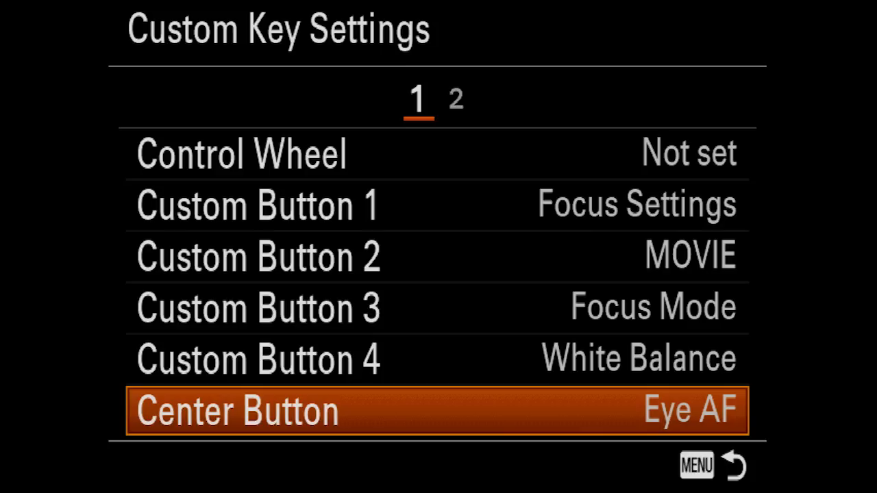
{"action": "left_click", "coordinate": [455, 99]}
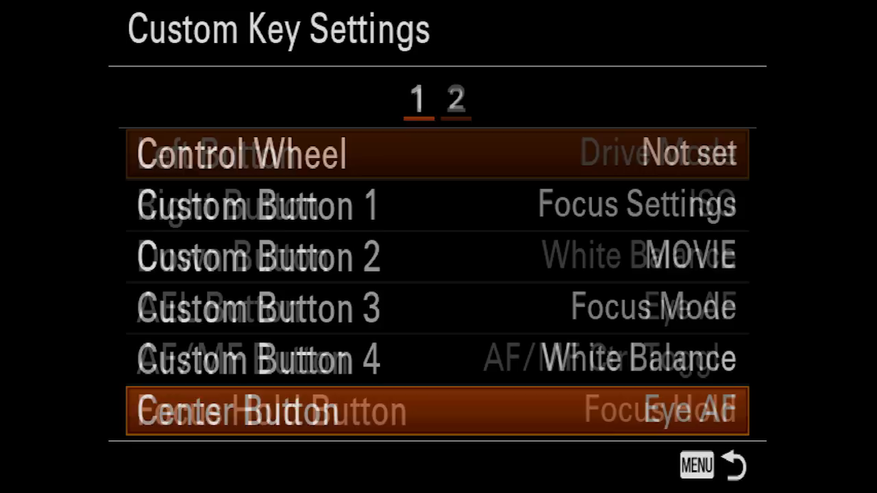
Show the AF/MF Button assignment choices on Custom Key Settings page 2, currently AF/MF Ctrl Toggle.
{"action": "left_click", "coordinate": [453, 99]}
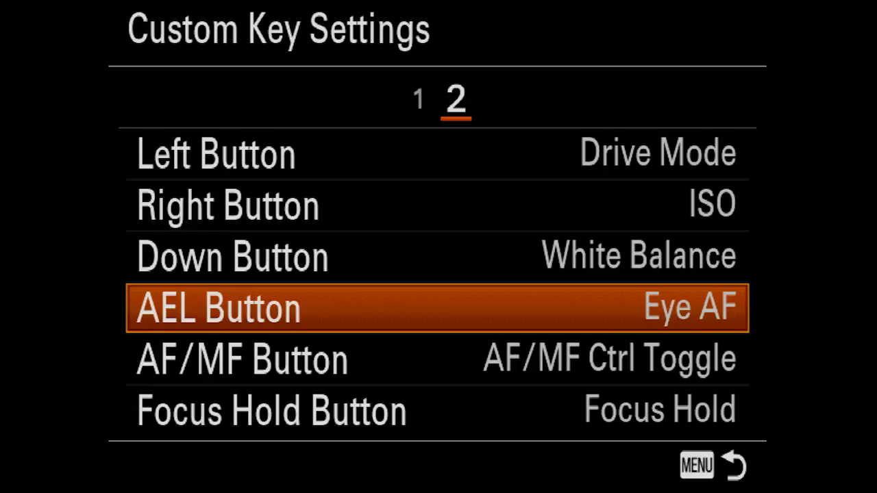
{"action": "key", "text": "Down"}
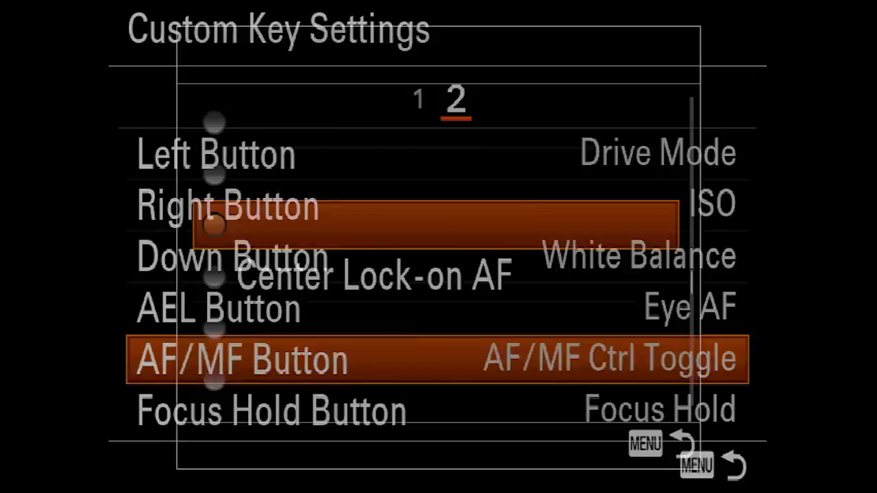
{"action": "left_click", "coordinate": [240, 359]}
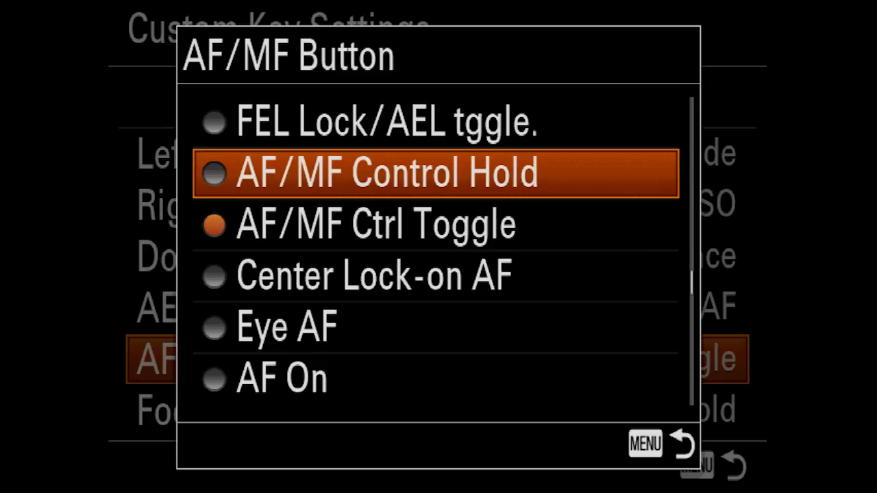